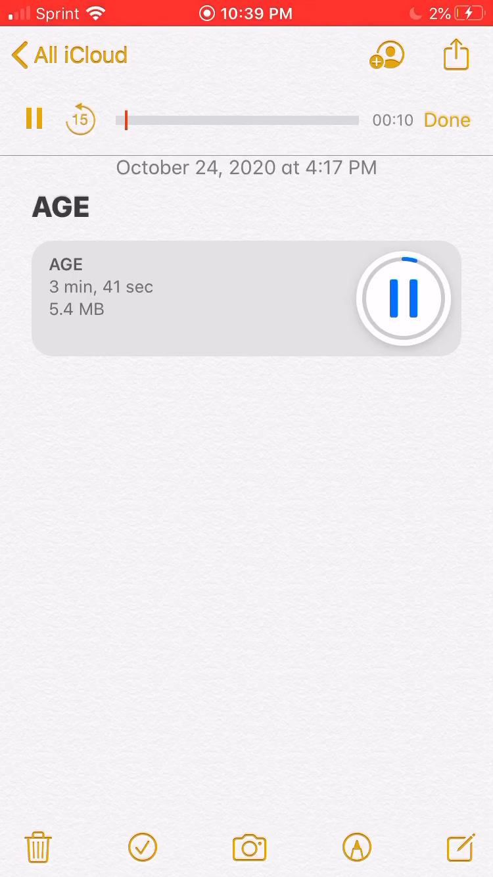
Raise the volume and place the cursor below the AGE note's audio recording.
{"action": "key", "text": "volume_up"}
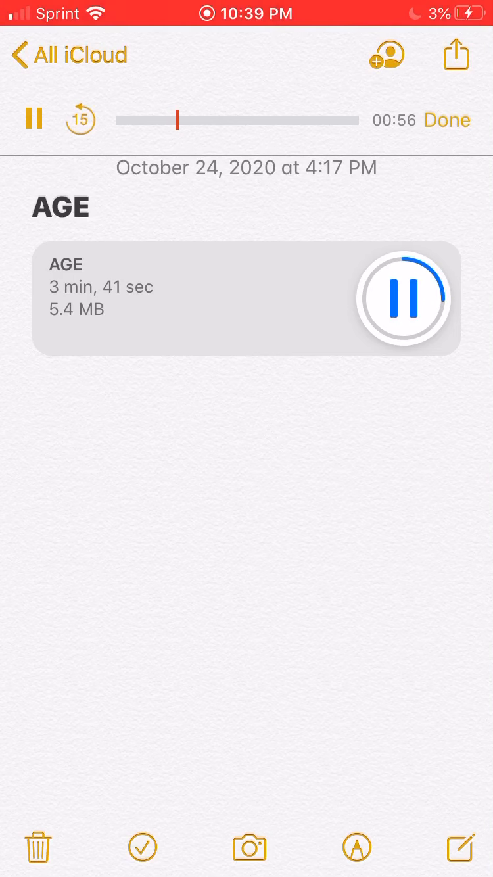
{"action": "left_click", "coordinate": [246, 461]}
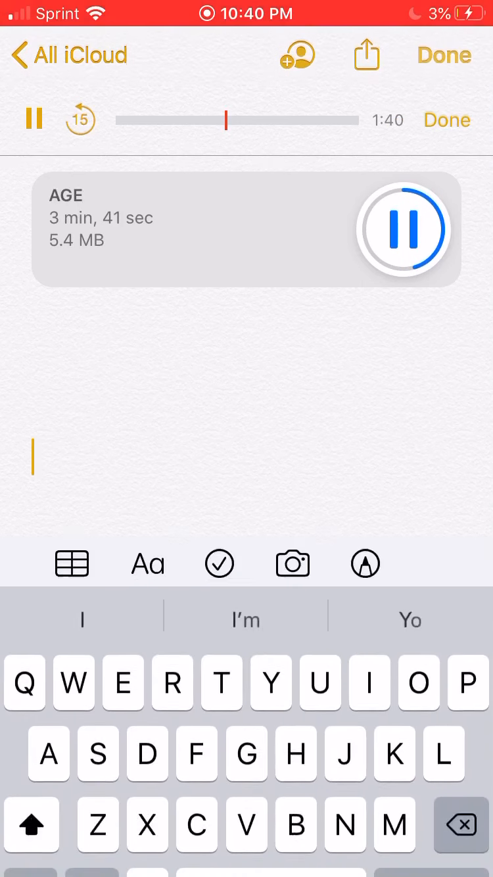
Switch from Notes to the Messages conversation.
{"action": "left_click", "coordinate": [446, 54]}
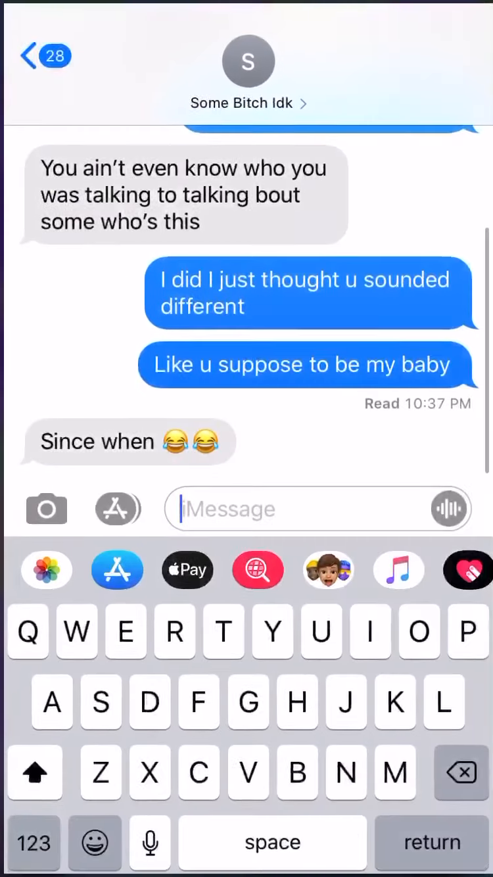
Start a reply in the conversation reading 'U wanna'.
{"action": "left_click", "coordinate": [244, 14]}
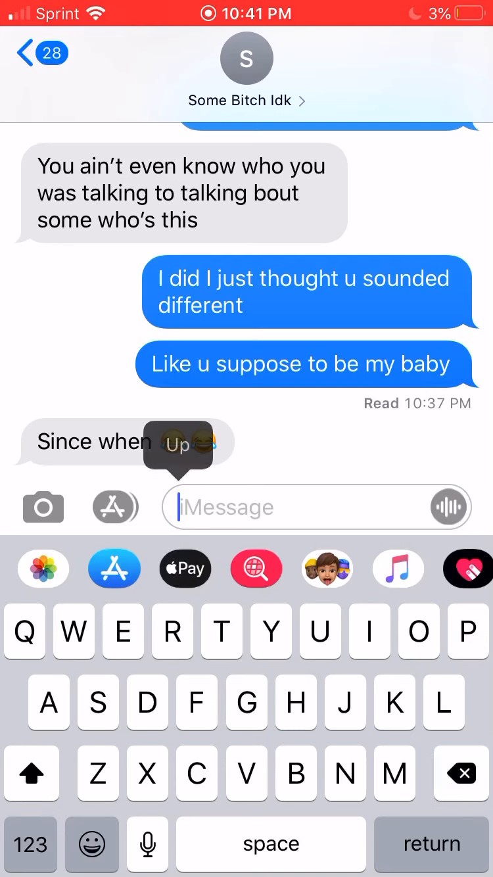
{"action": "type", "text": "U wanna"}
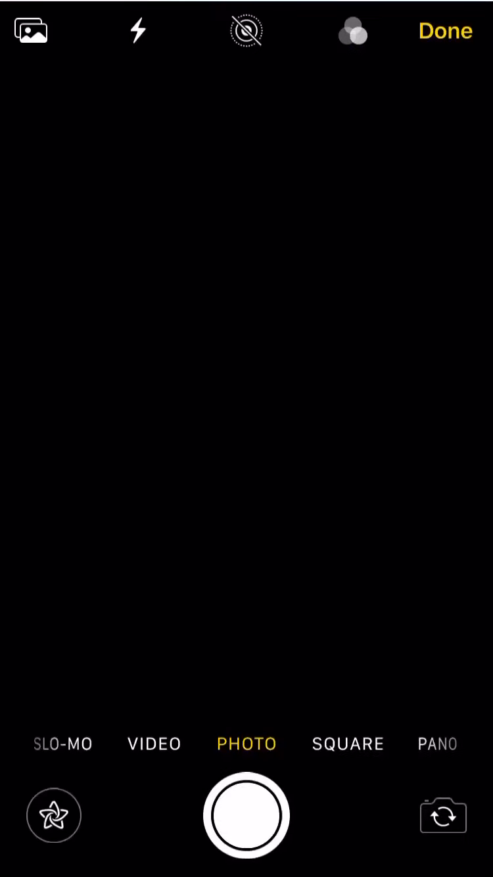
Close the camera and attach the 0:34 orange-background video from Recent Photos.
{"action": "left_click", "coordinate": [445, 31]}
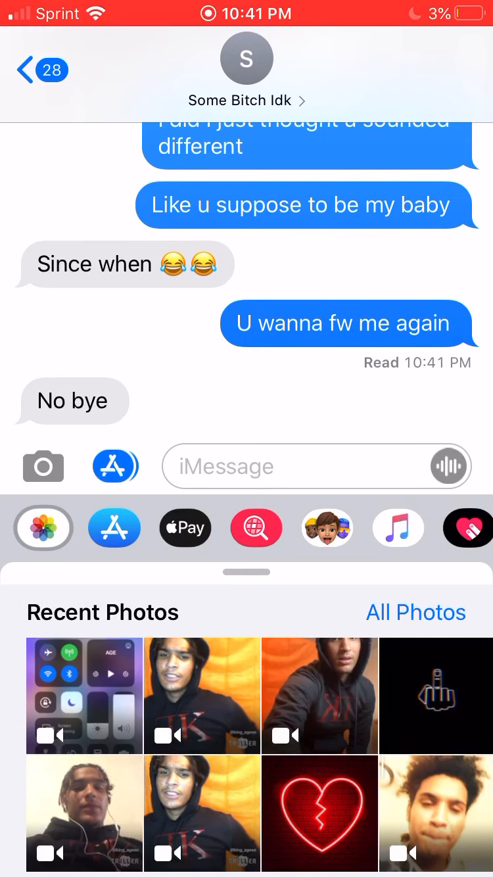
{"action": "left_click", "coordinate": [202, 695]}
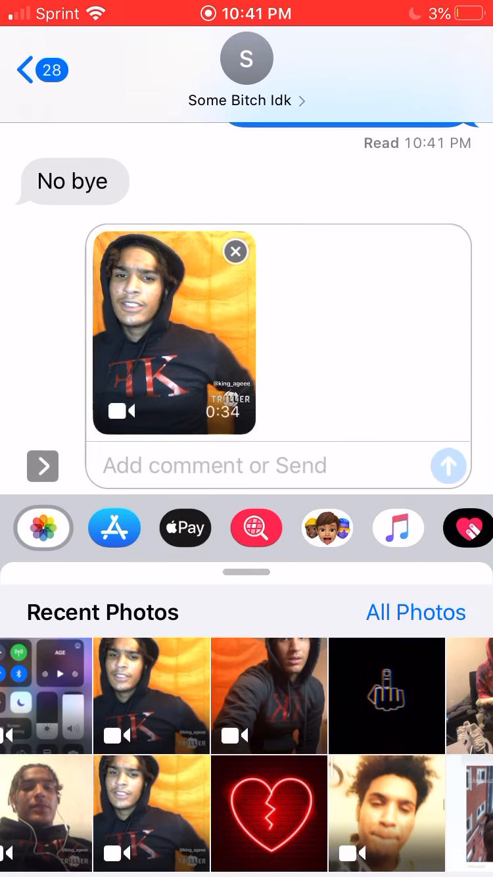